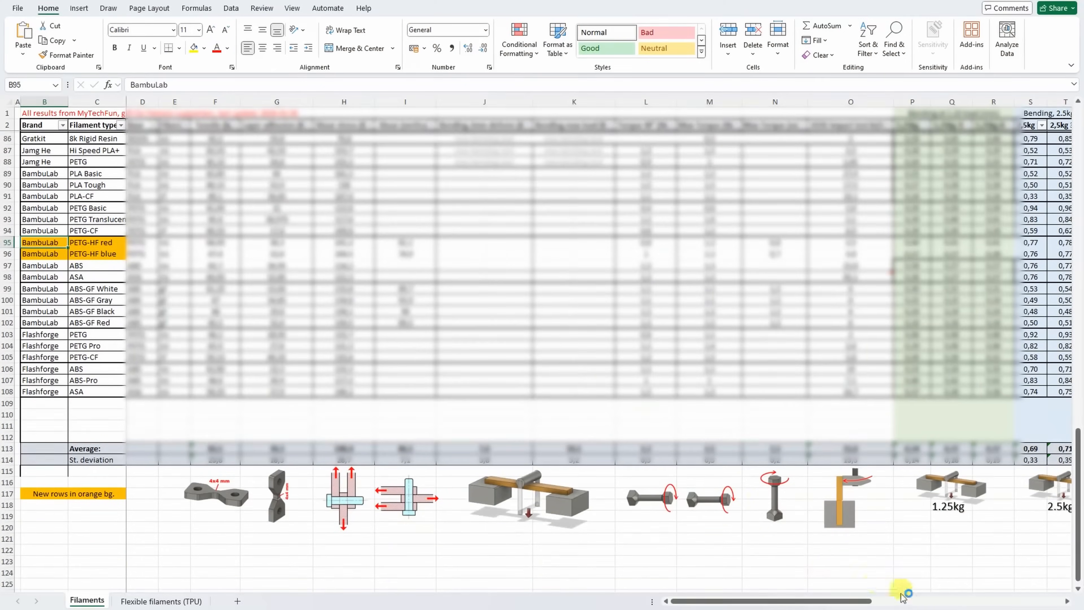
# Scroll the Filaments sheet right to reveal columns T through AK.
pyautogui.hscroll(3)
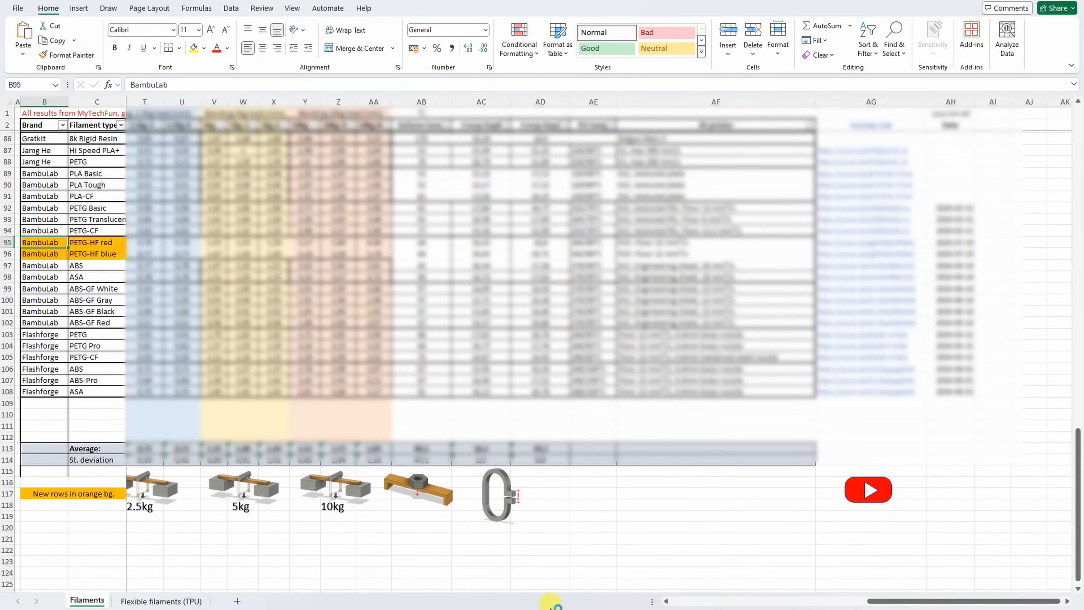
pyautogui.click(160, 601)
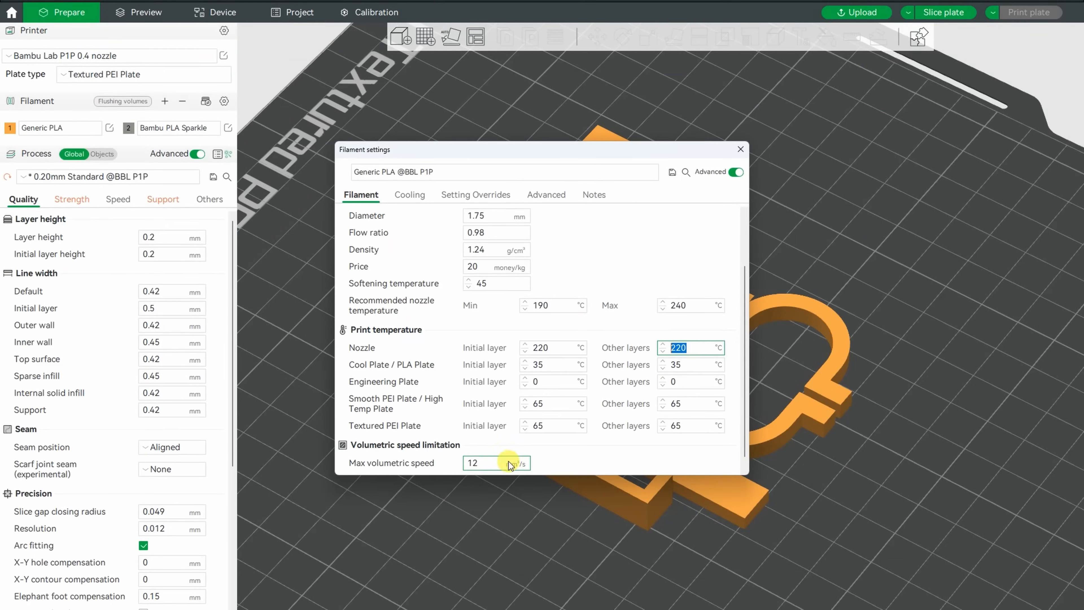
# Show the Generic ABS cooling settings with fan speeds from 10 to 80 percent.
pyautogui.write('15')
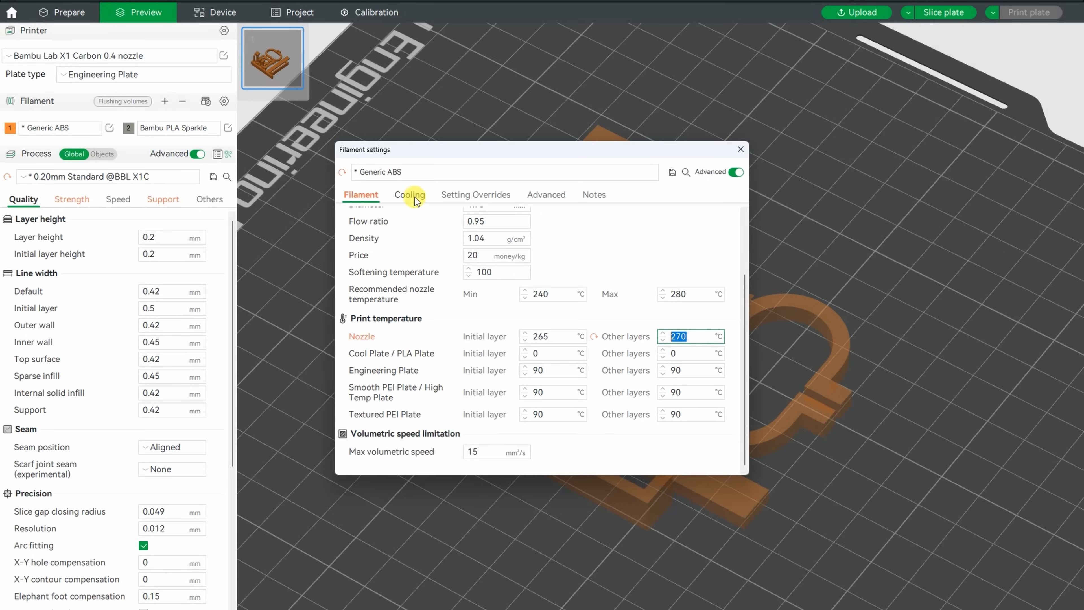
pyautogui.click(409, 194)
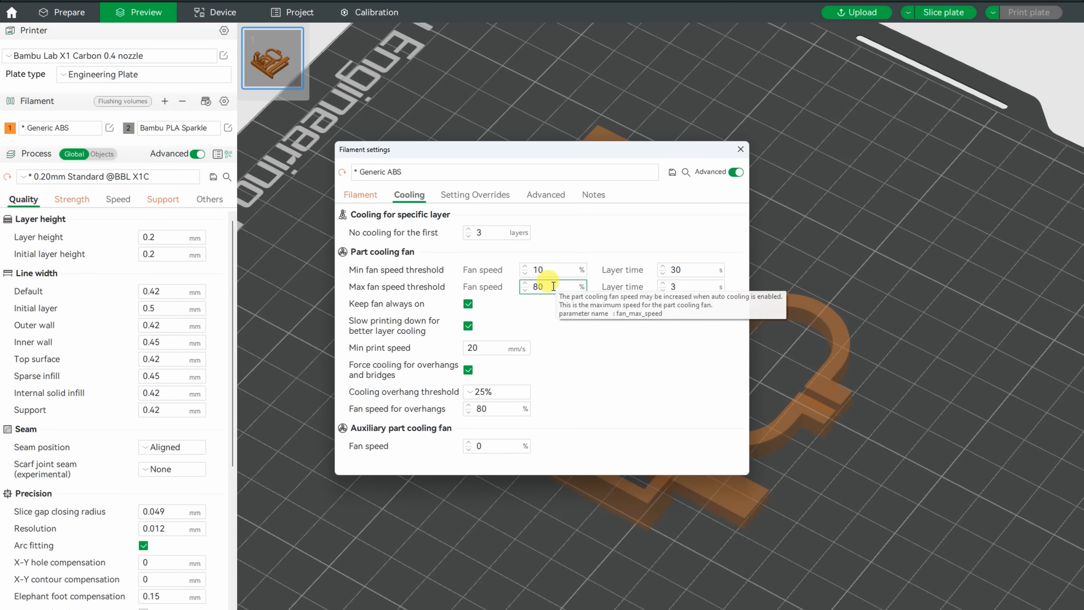
pyautogui.moveTo(607, 403)
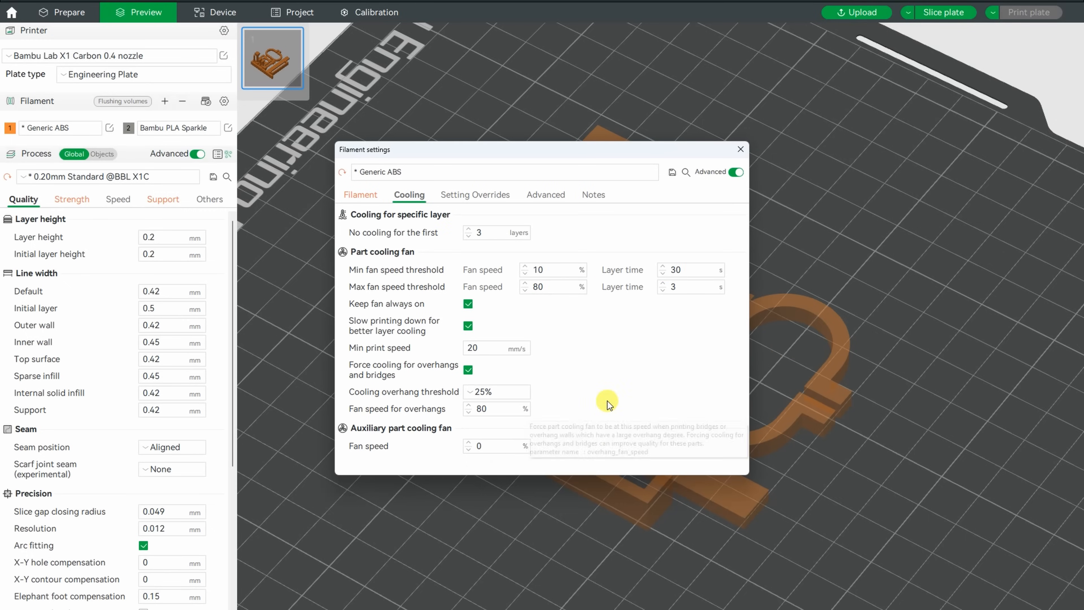
pyautogui.click(740, 149)
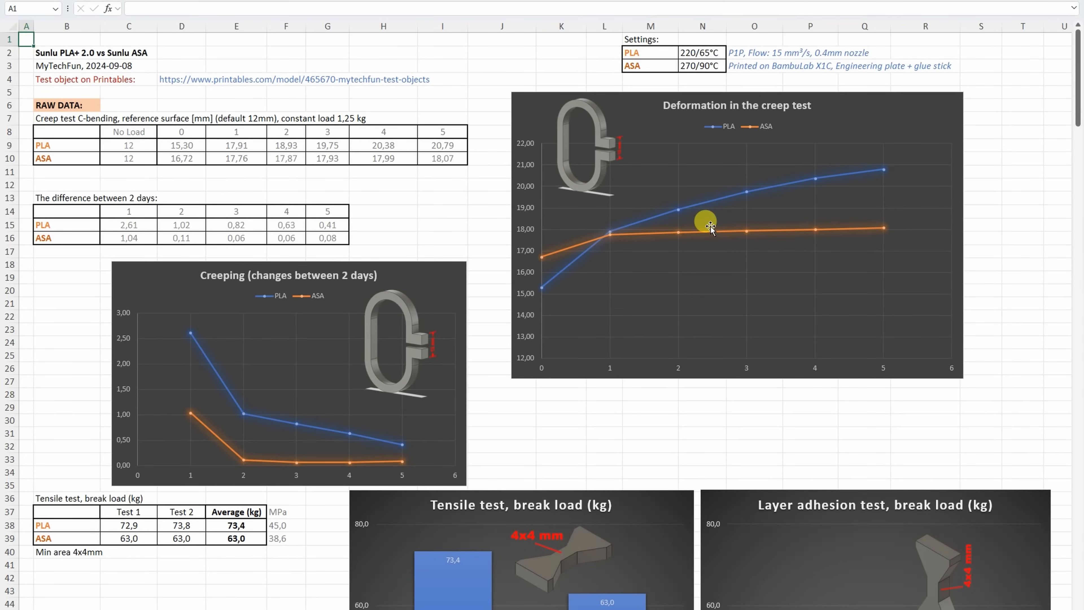
pyautogui.moveTo(650, 173)
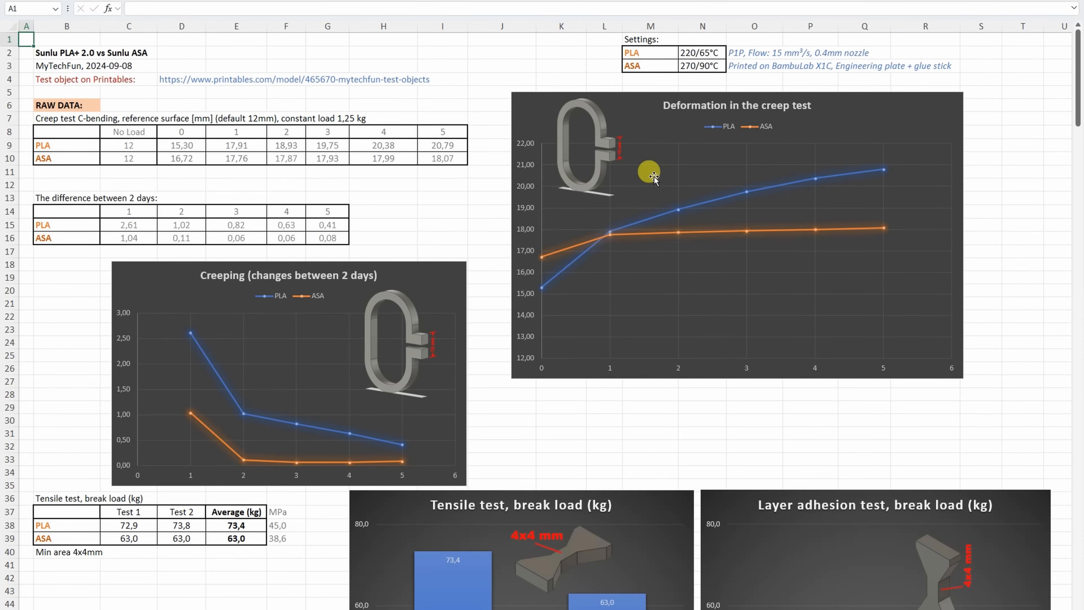
pyautogui.moveTo(770, 190)
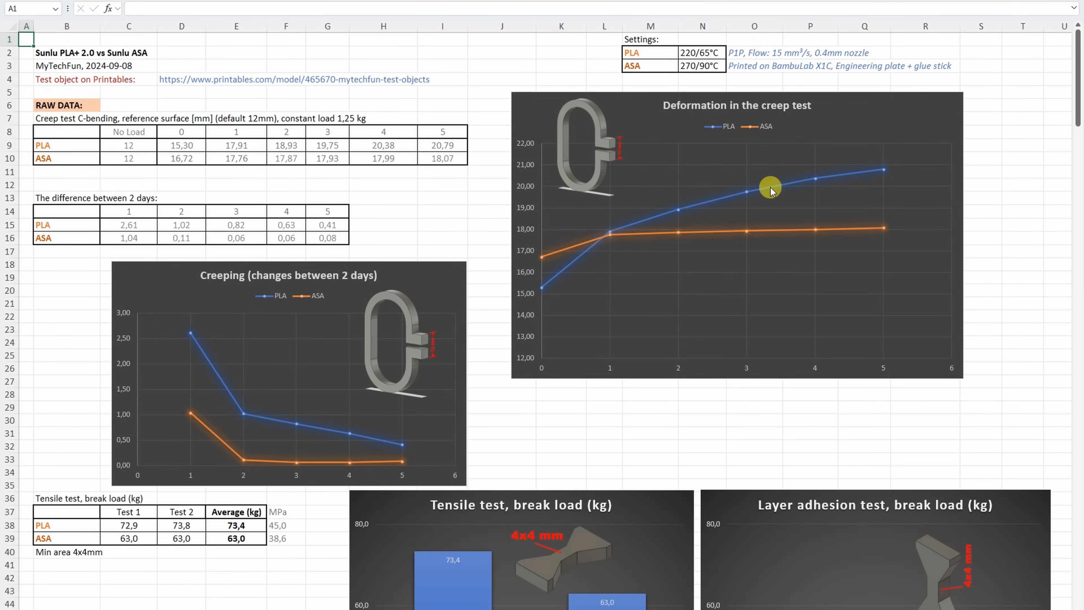
pyautogui.moveTo(576, 249)
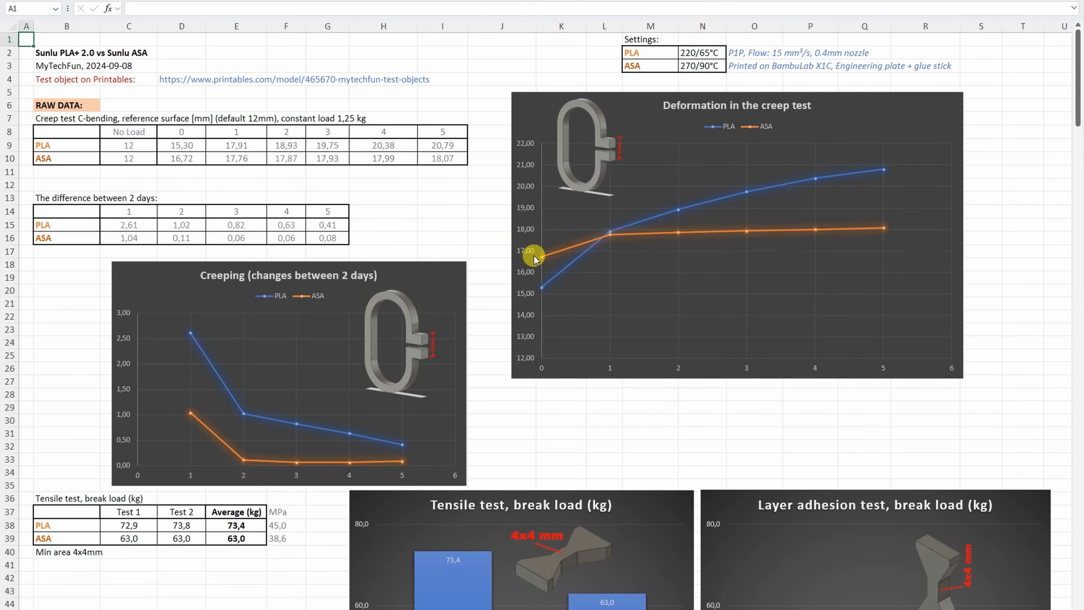
pyautogui.moveTo(541, 256)
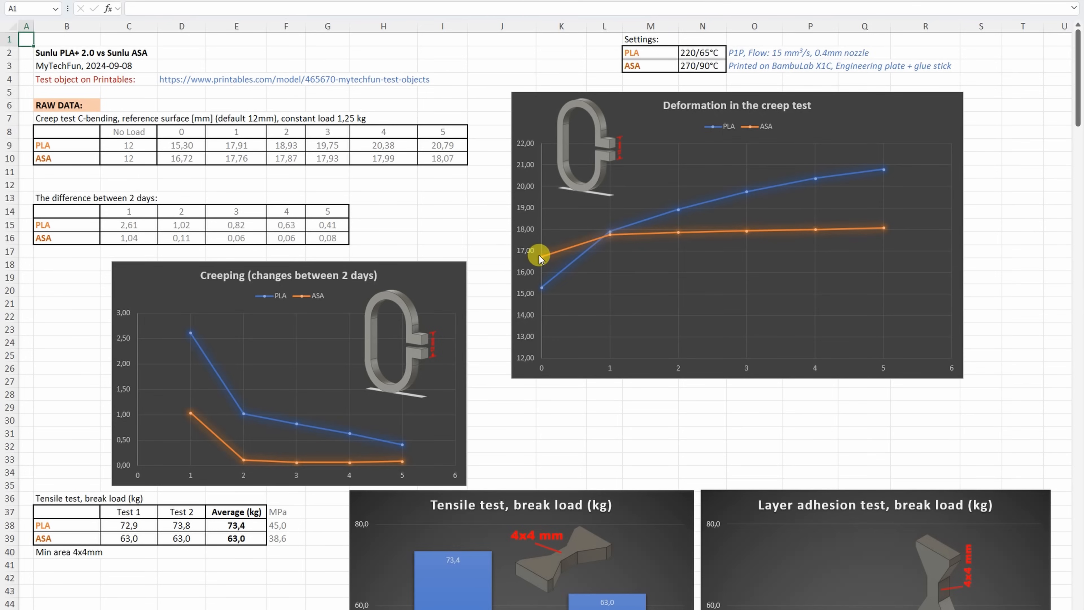
pyautogui.moveTo(621, 239)
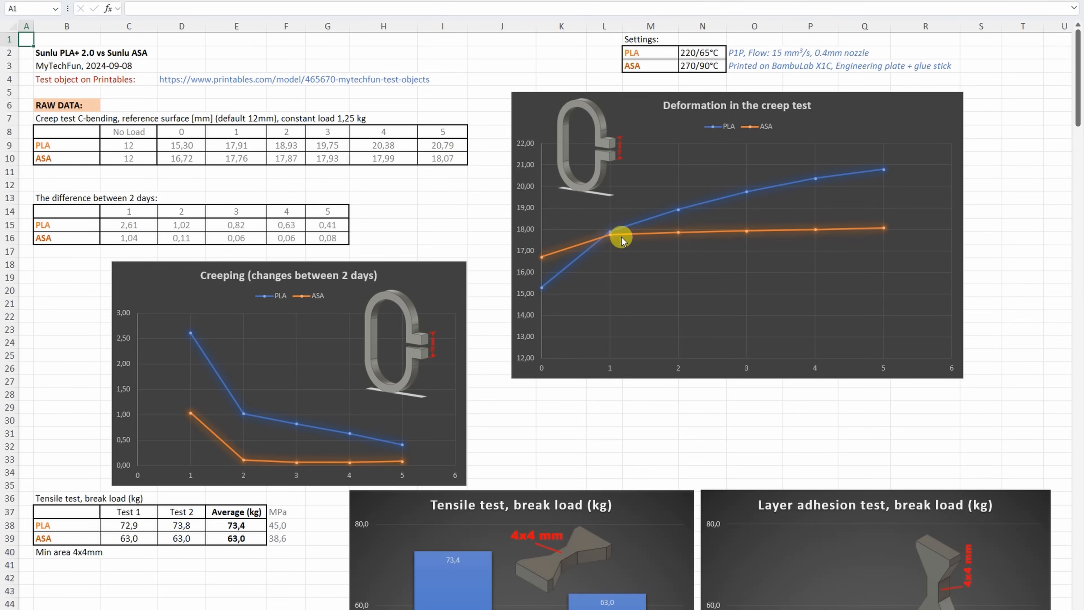
pyautogui.moveTo(573, 266)
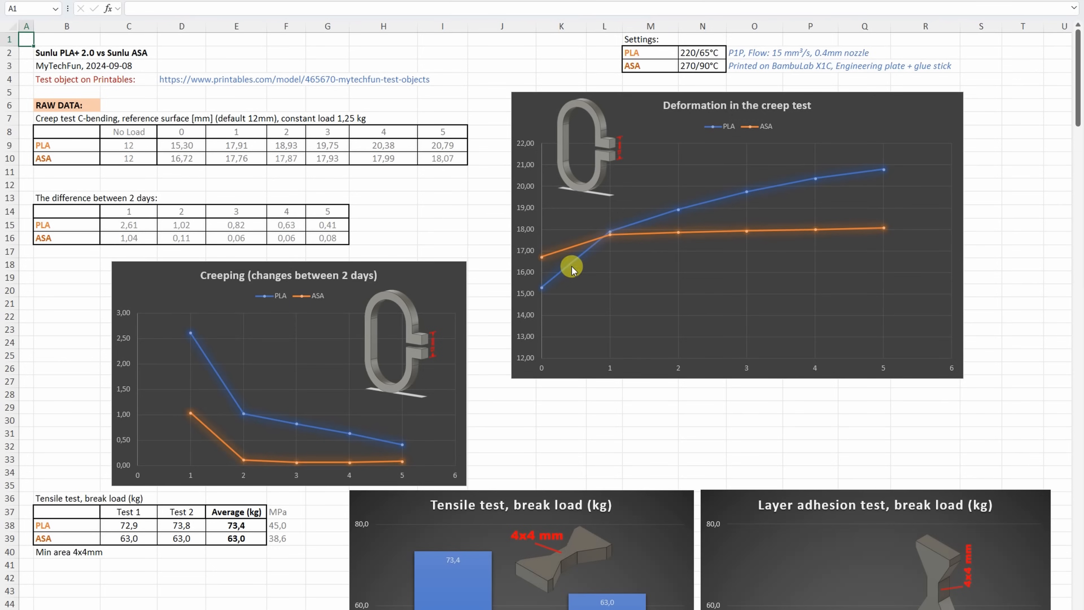
pyautogui.moveTo(891, 169)
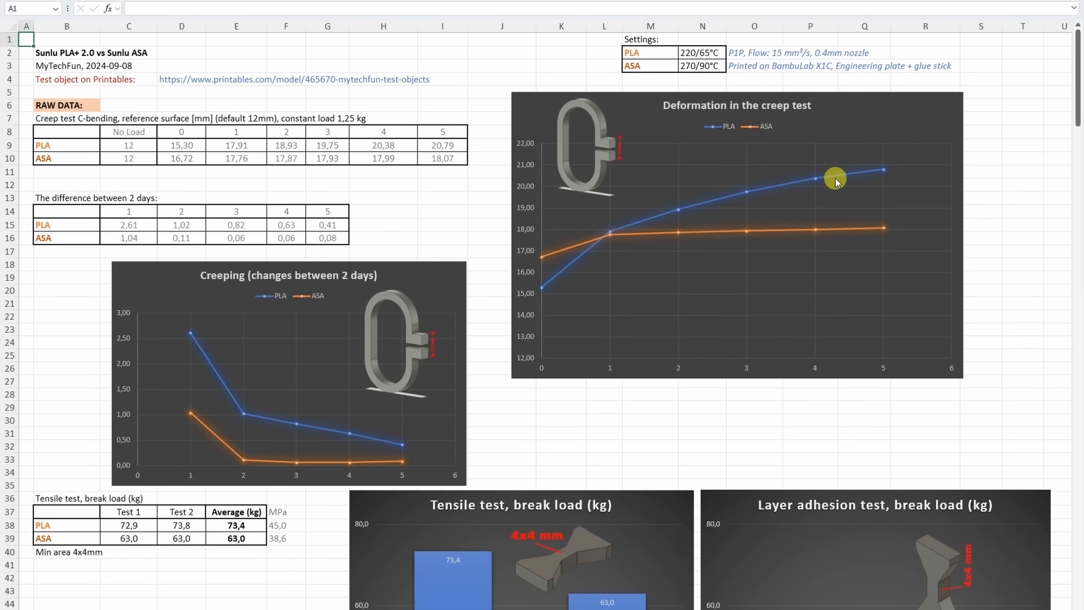
pyautogui.moveTo(202, 328)
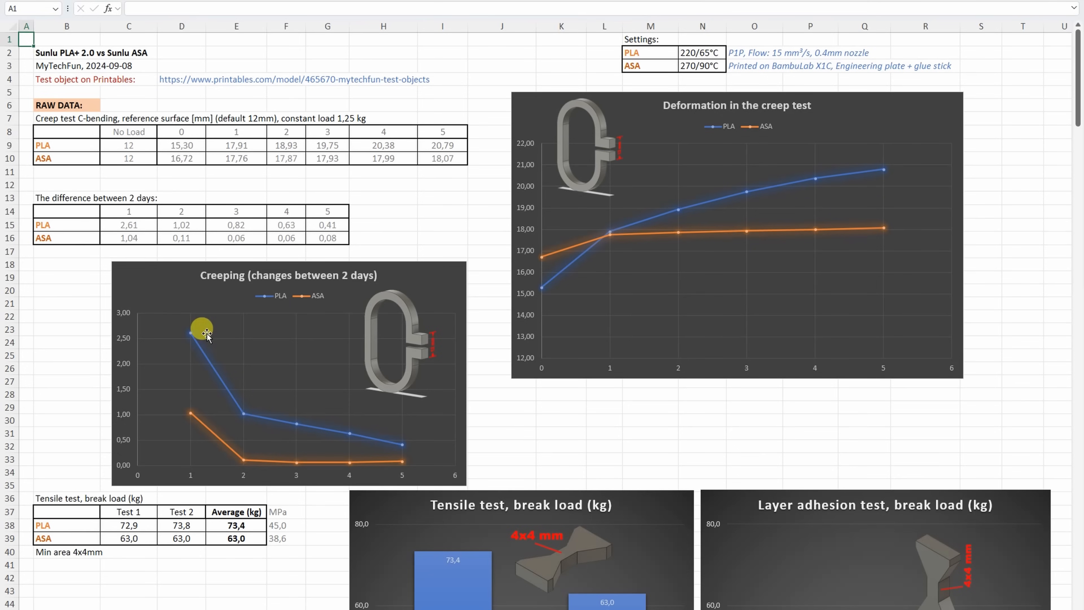
pyautogui.scroll(-3)
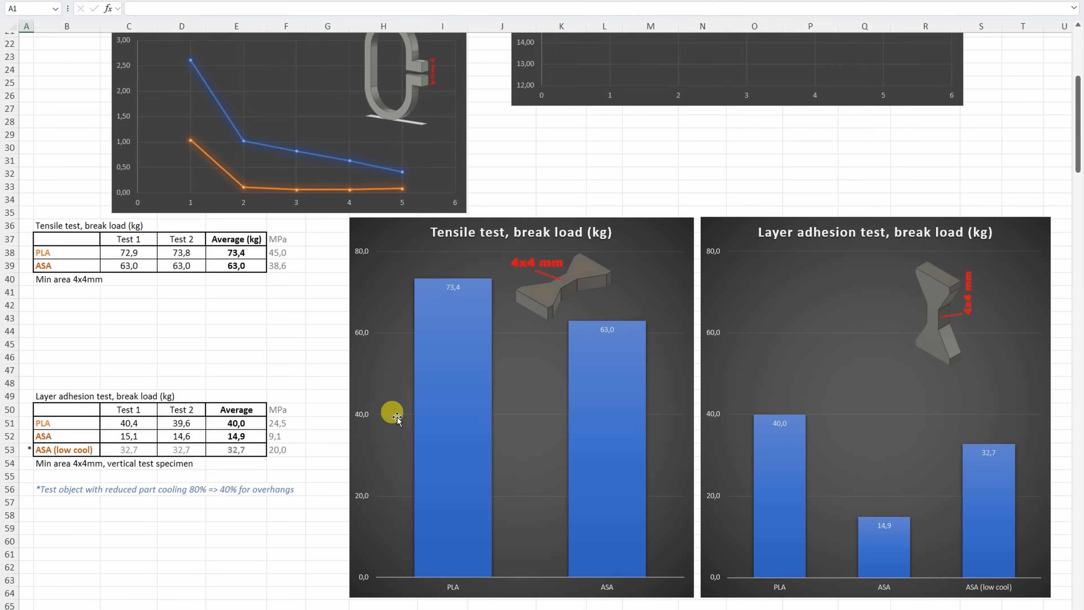
pyautogui.scroll(-3)
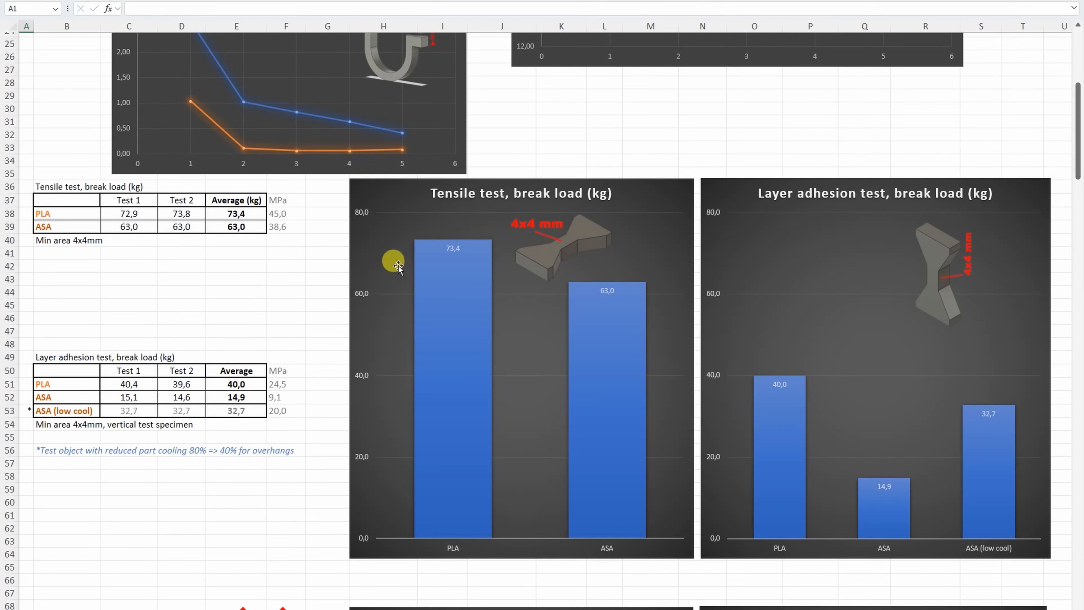
pyautogui.moveTo(474, 246)
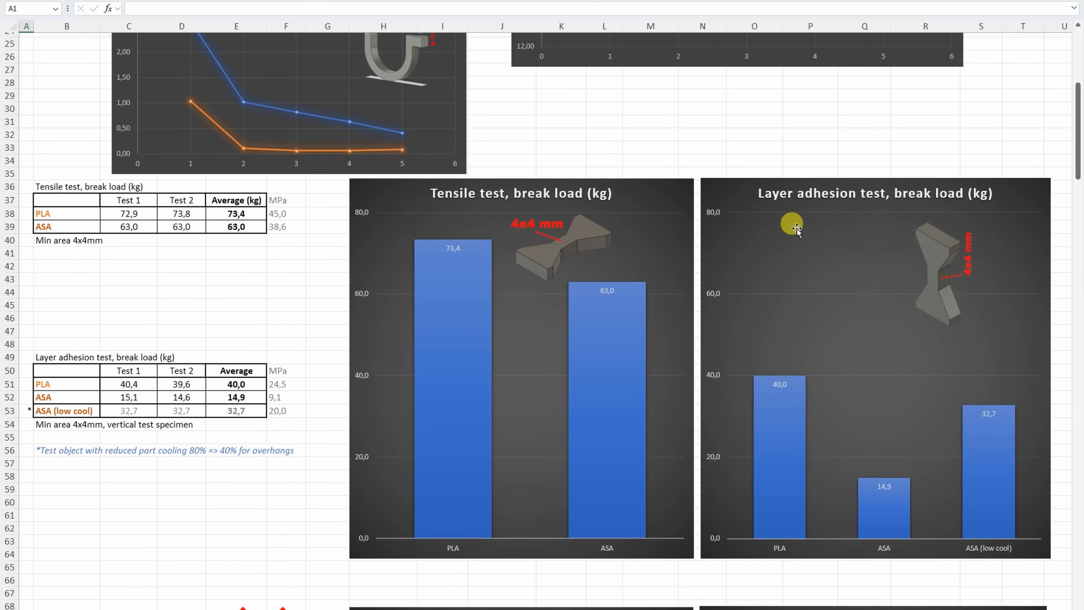
pyautogui.moveTo(935, 279)
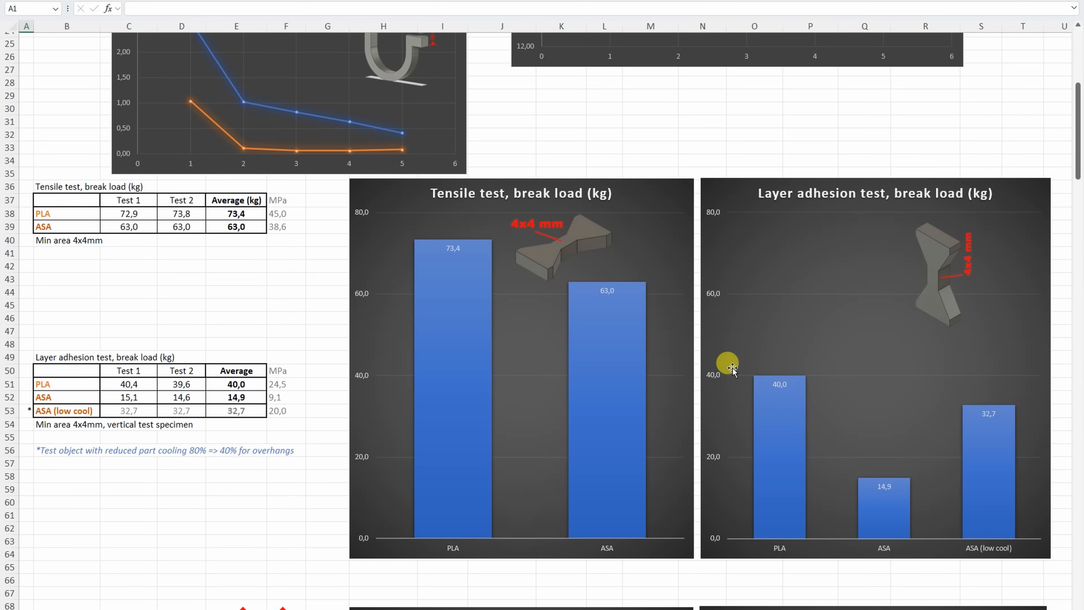
pyautogui.moveTo(860, 497)
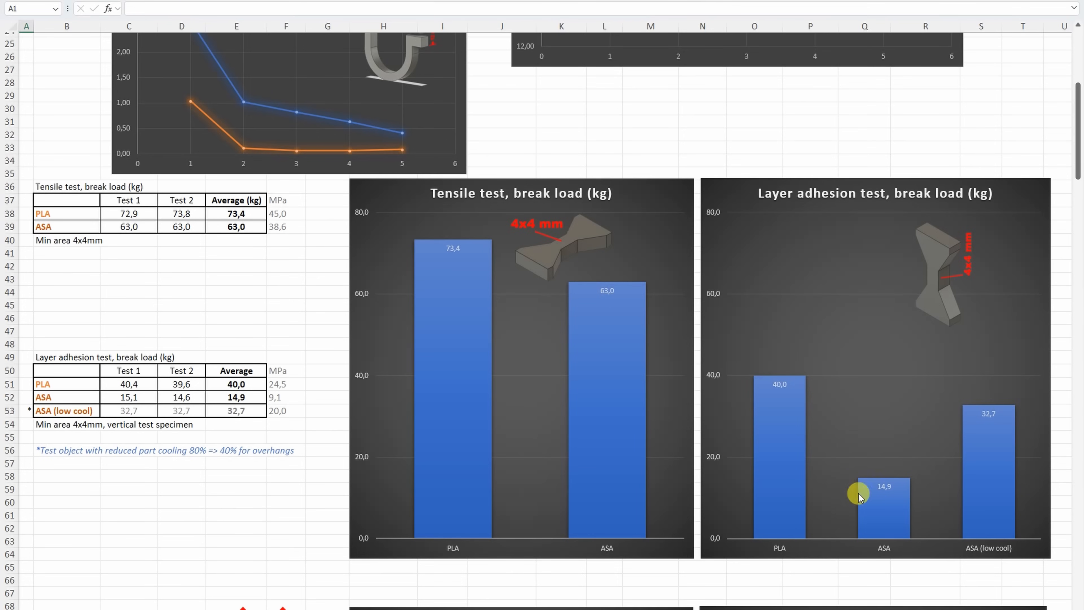
pyautogui.moveTo(894, 463)
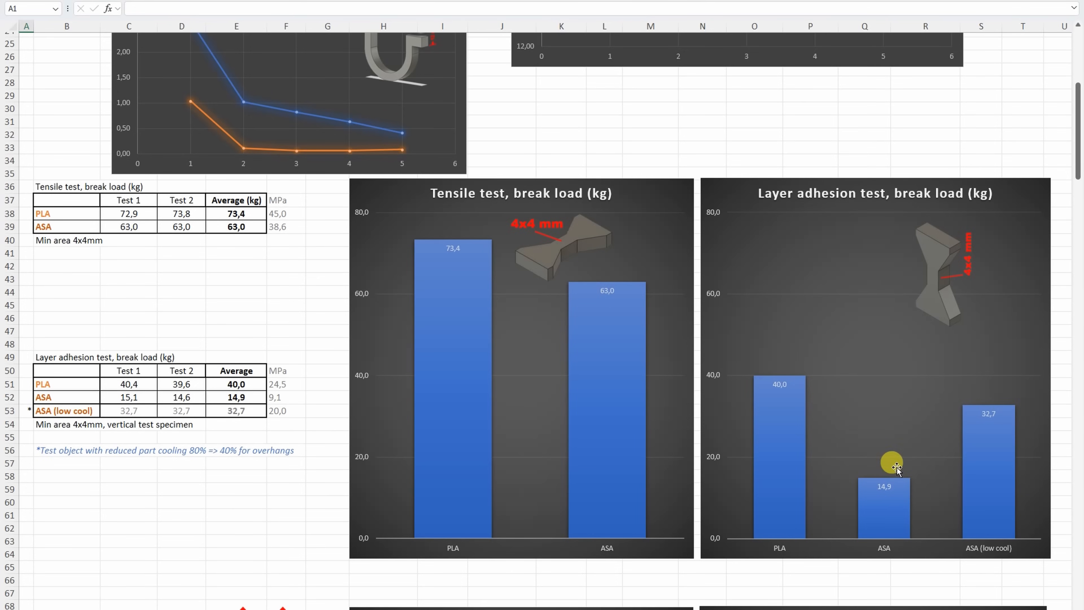
pyautogui.moveTo(997, 440)
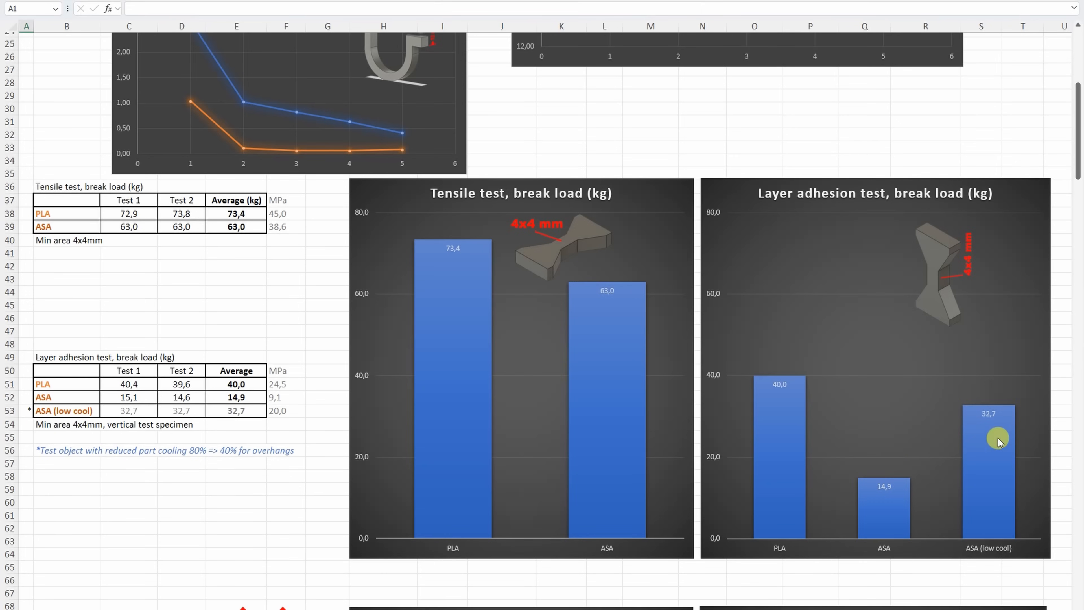
pyautogui.moveTo(973, 440)
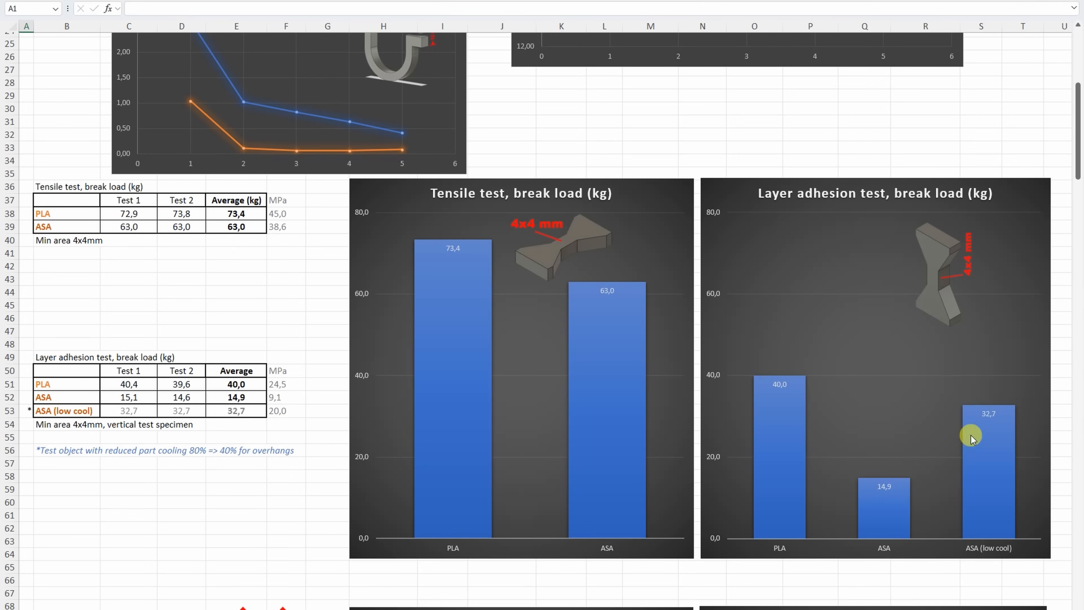
pyautogui.moveTo(915, 268)
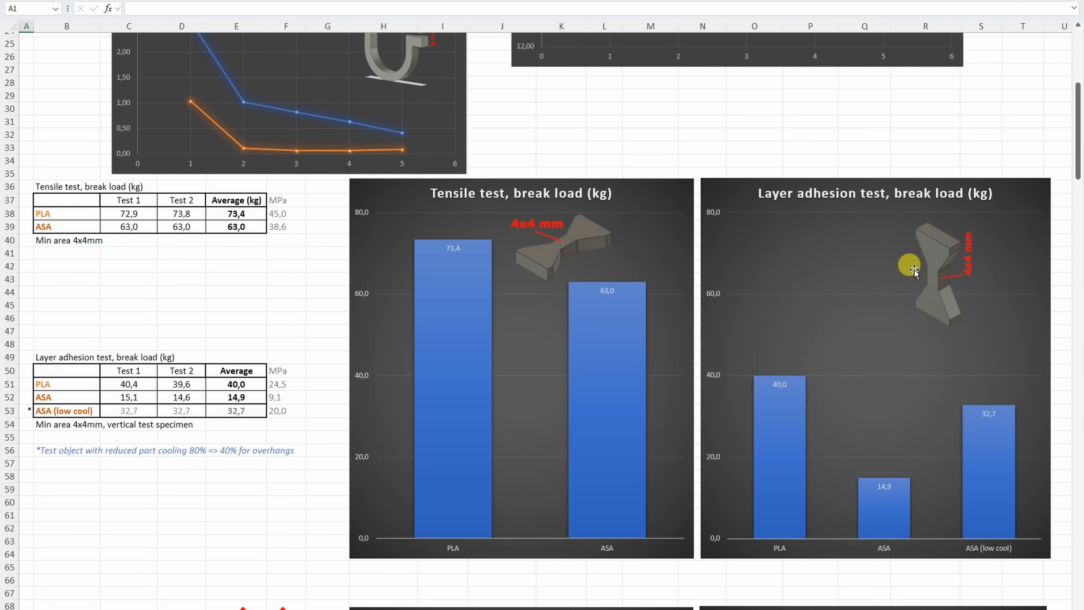
# Scroll past the shear stress charts to the bending deformation after 30 sec. chart.
pyautogui.scroll(-3)
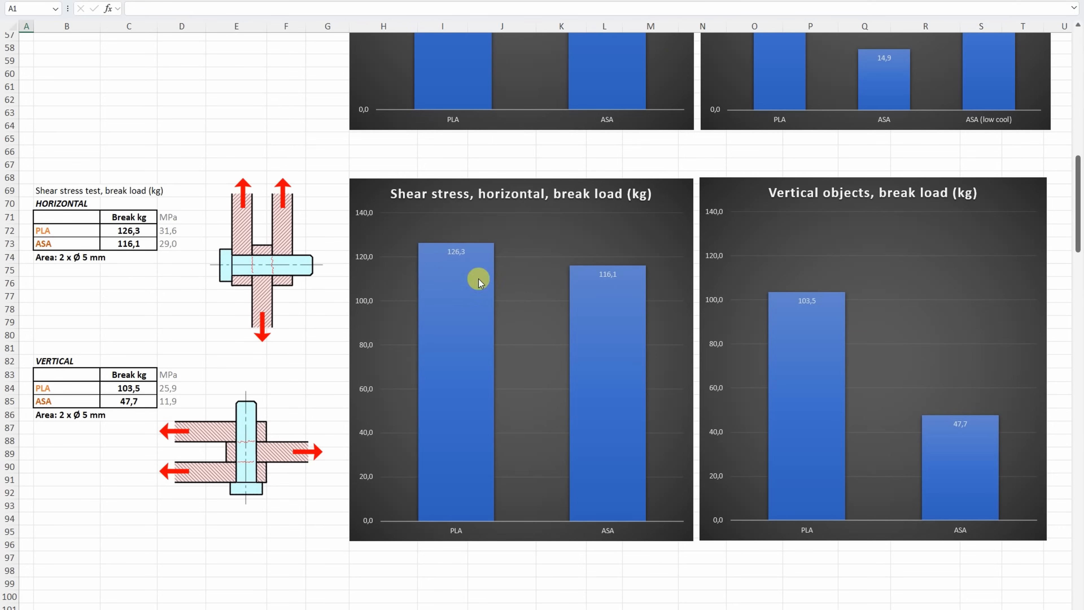
pyautogui.moveTo(578, 287)
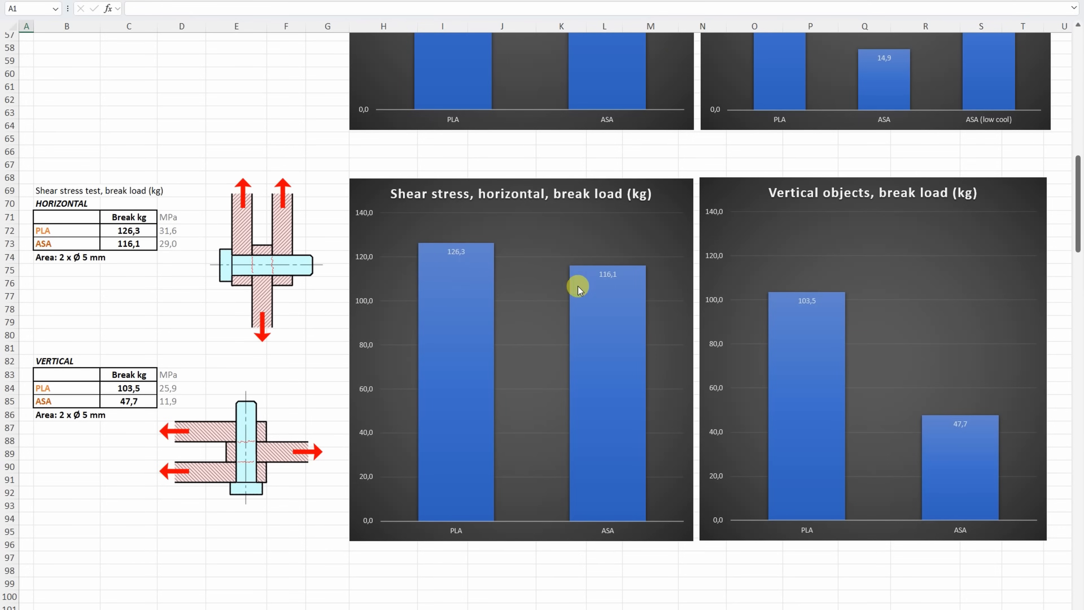
pyautogui.moveTo(888, 366)
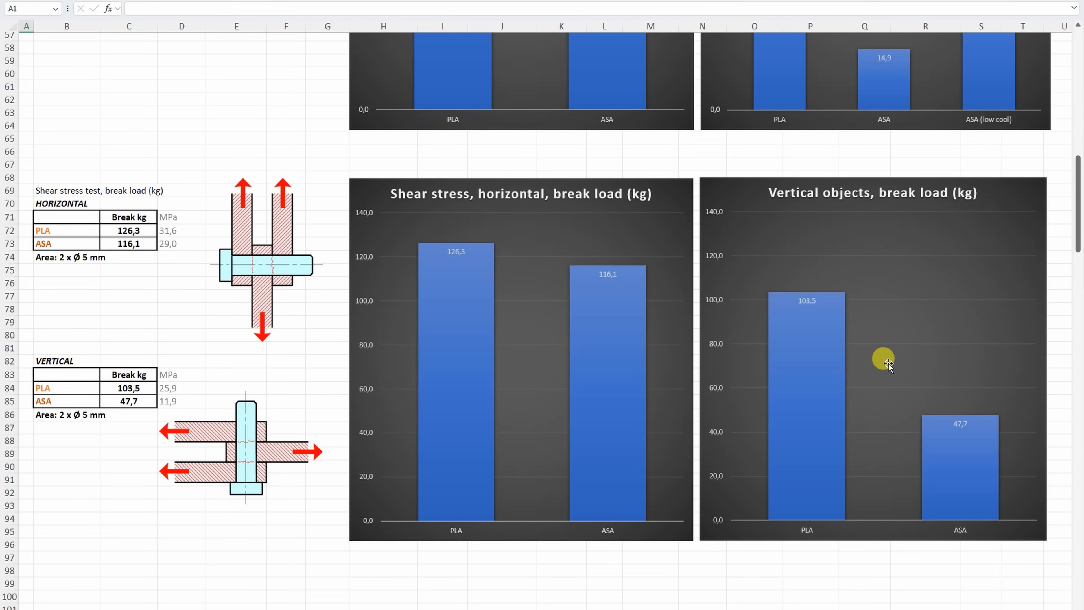
pyautogui.moveTo(873, 336)
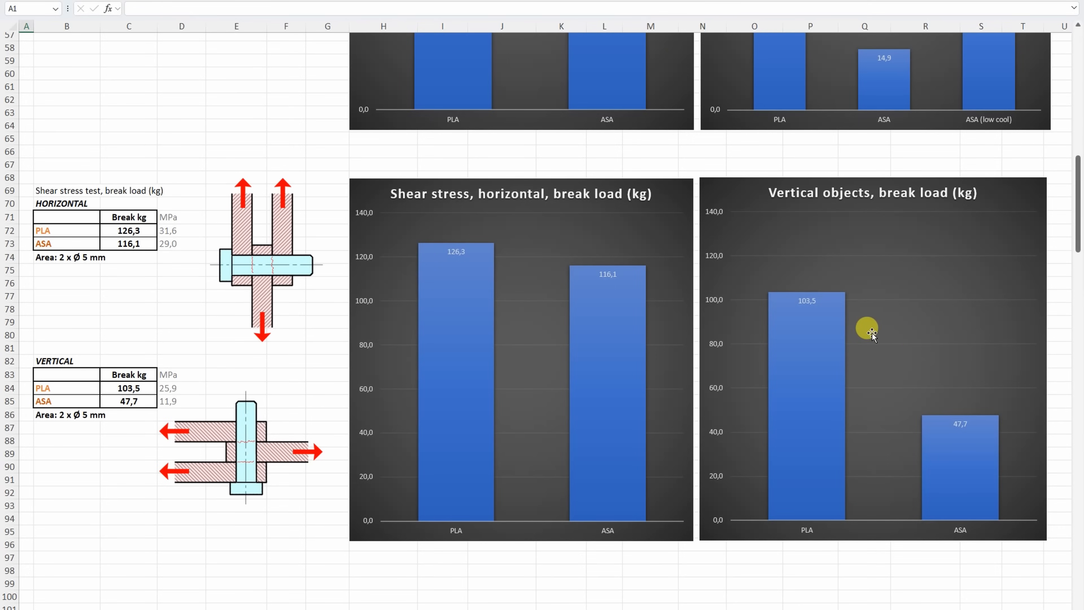
pyautogui.moveTo(881, 439)
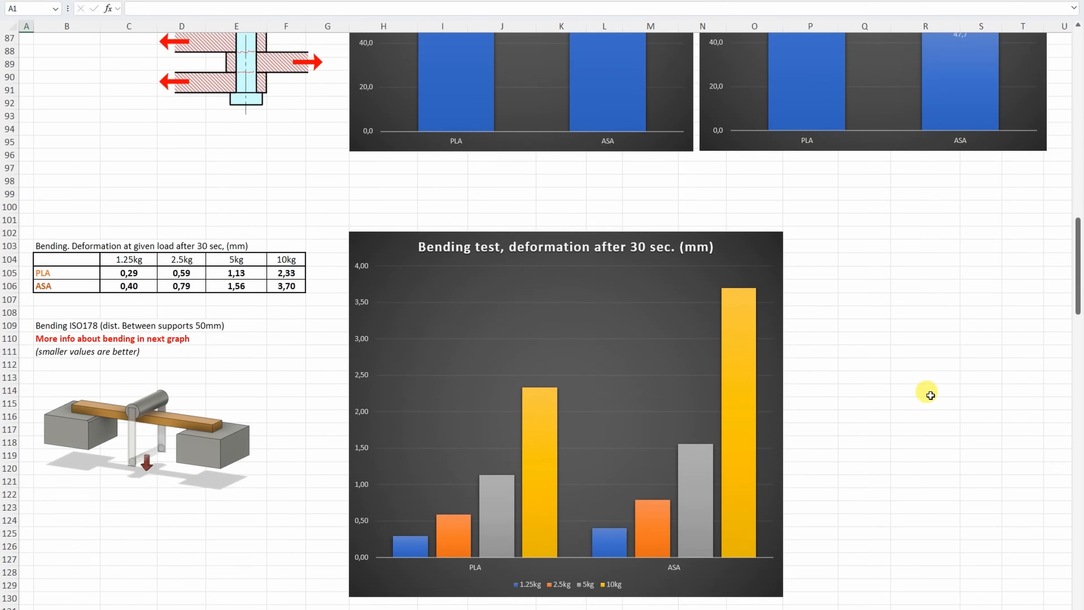
# Select the bending table load headings and scroll to the deformation-at-load line chart.
pyautogui.scroll(-3)
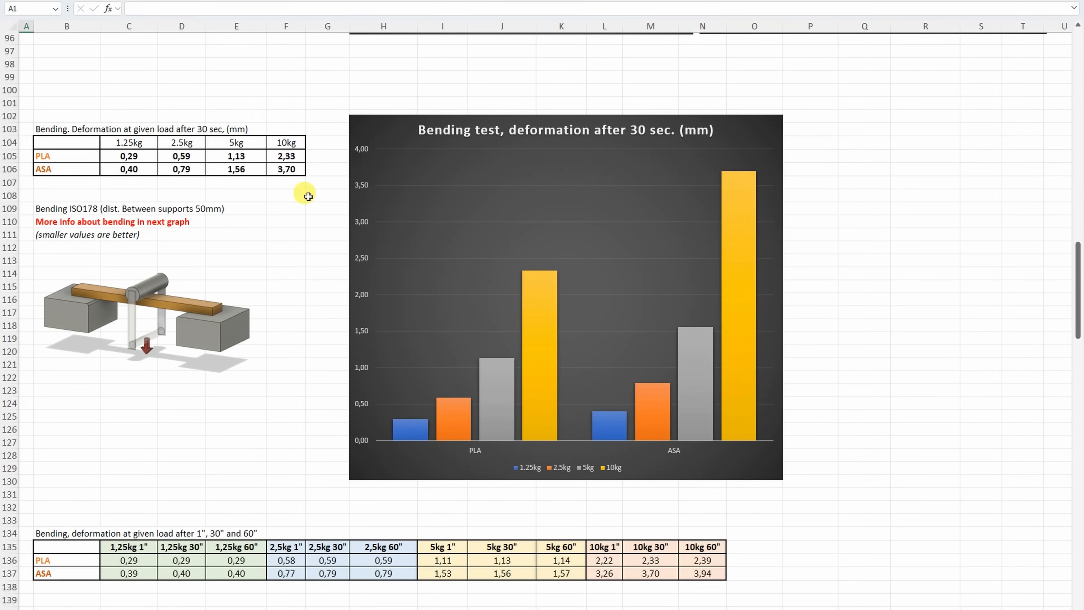
pyautogui.moveTo(128, 143); pyautogui.dragTo(235, 143)
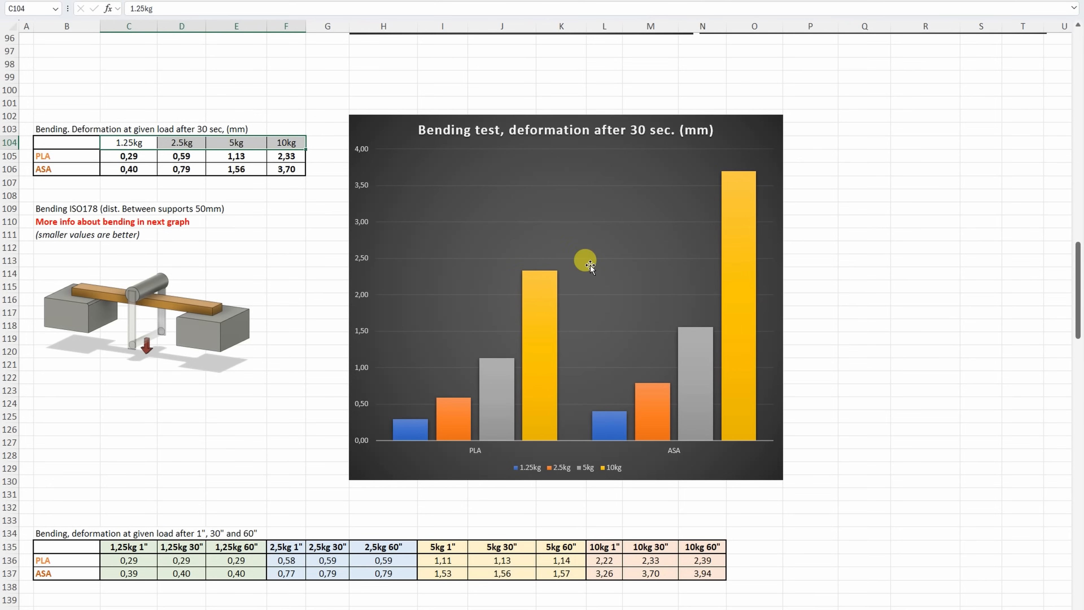
pyautogui.scroll(-3)
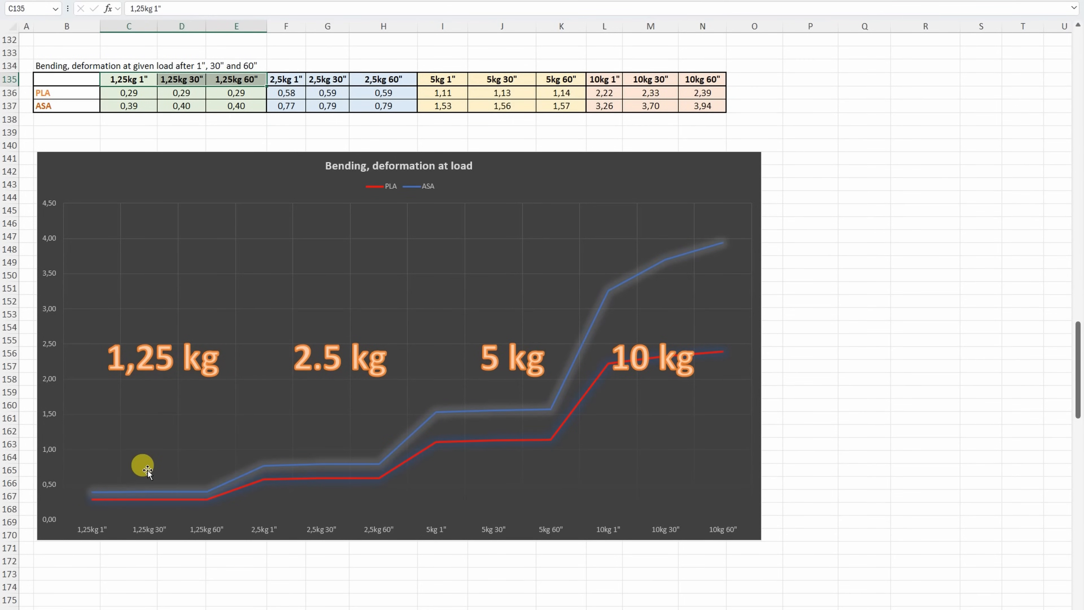
pyautogui.moveTo(543, 428)
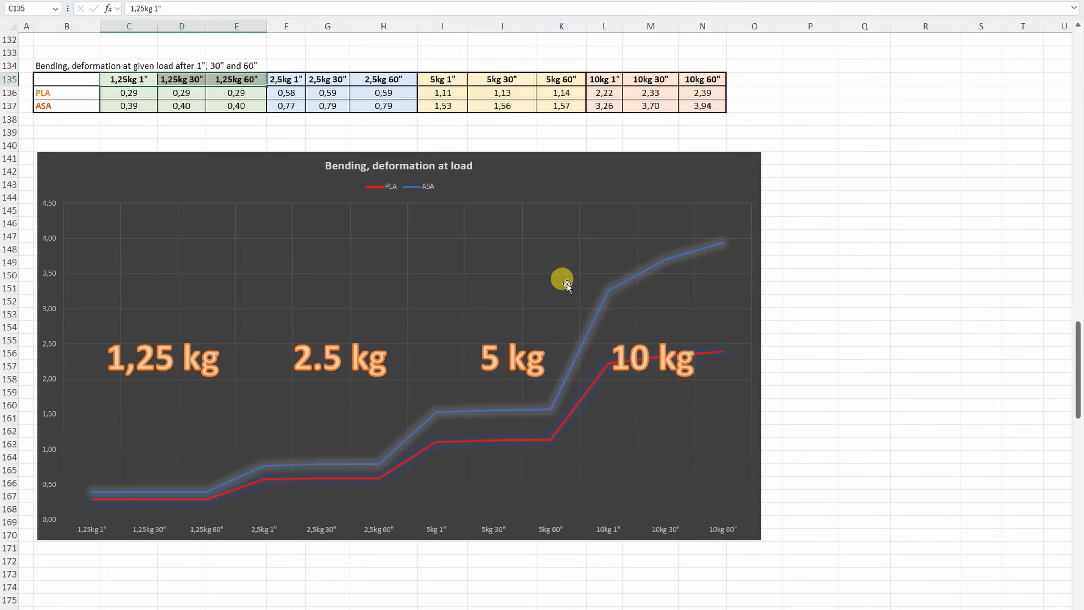
pyautogui.moveTo(587, 307)
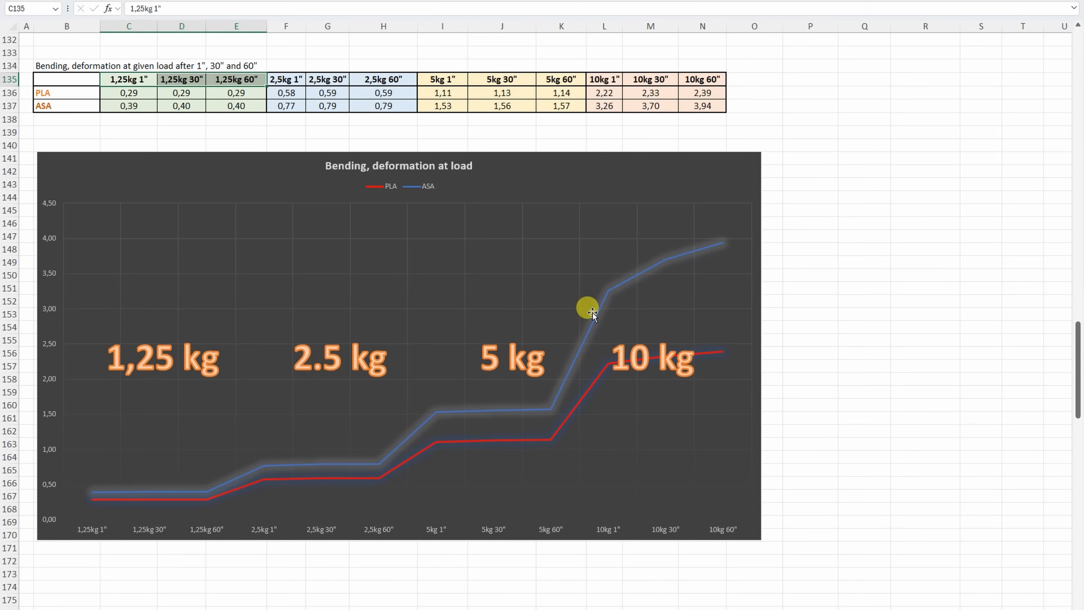
pyautogui.moveTo(686, 285)
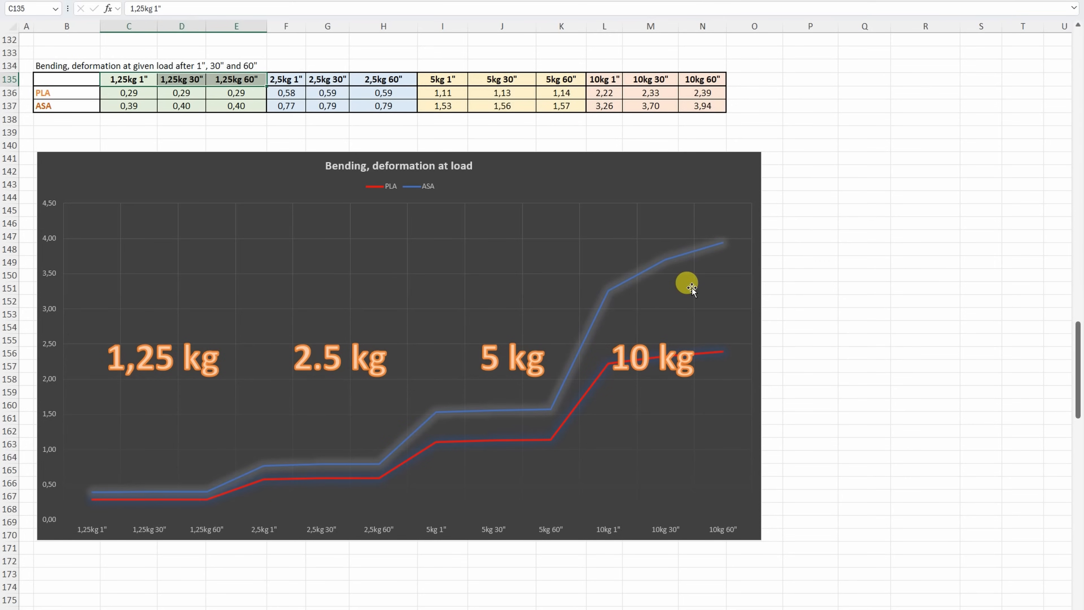
pyautogui.scroll(-3)
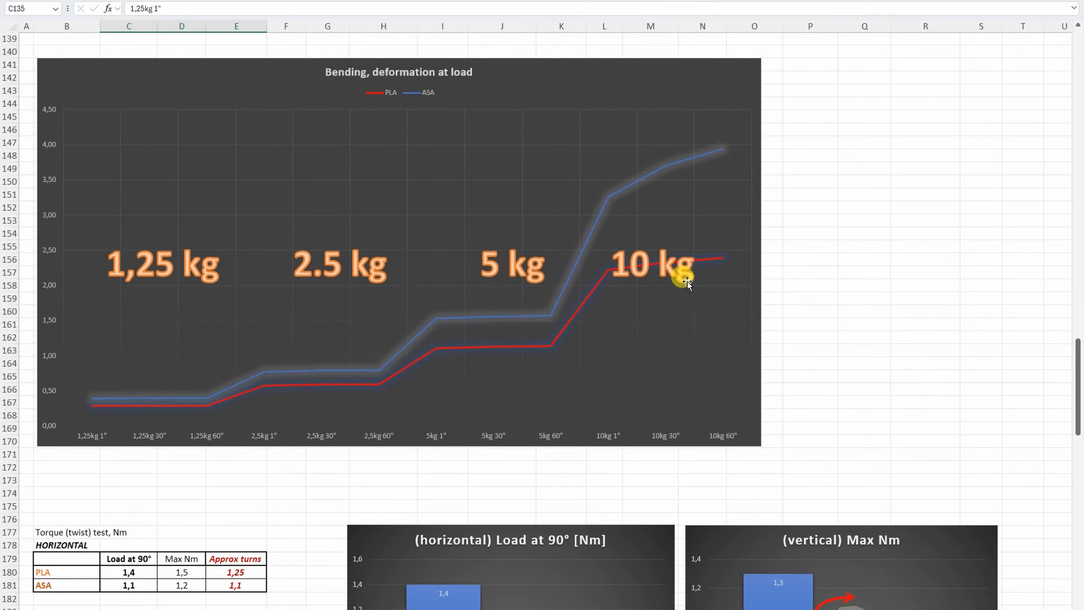
pyautogui.scroll(-3)
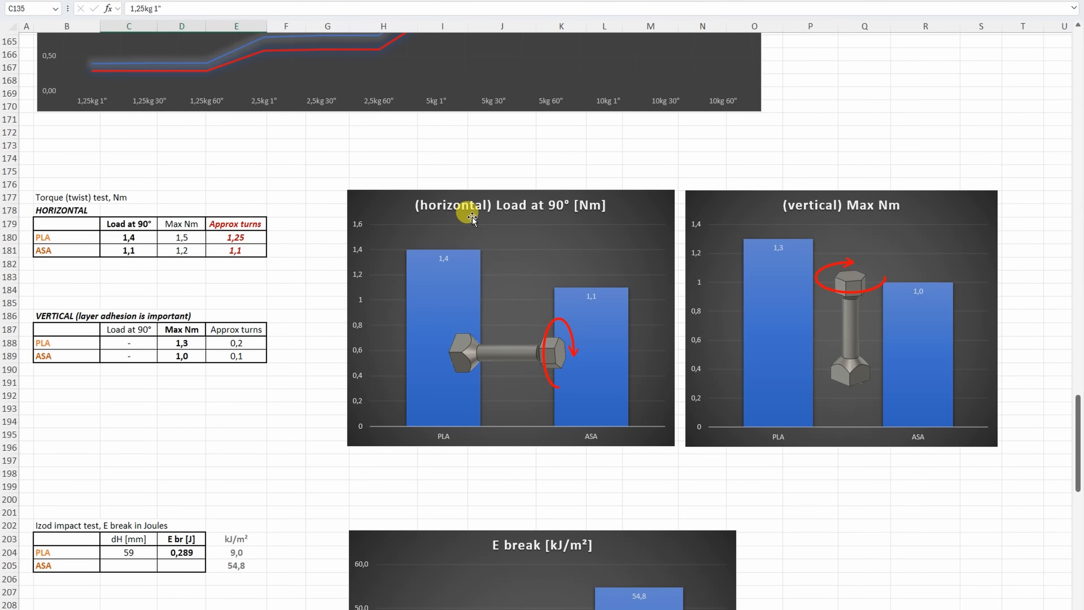
pyautogui.moveTo(434, 403)
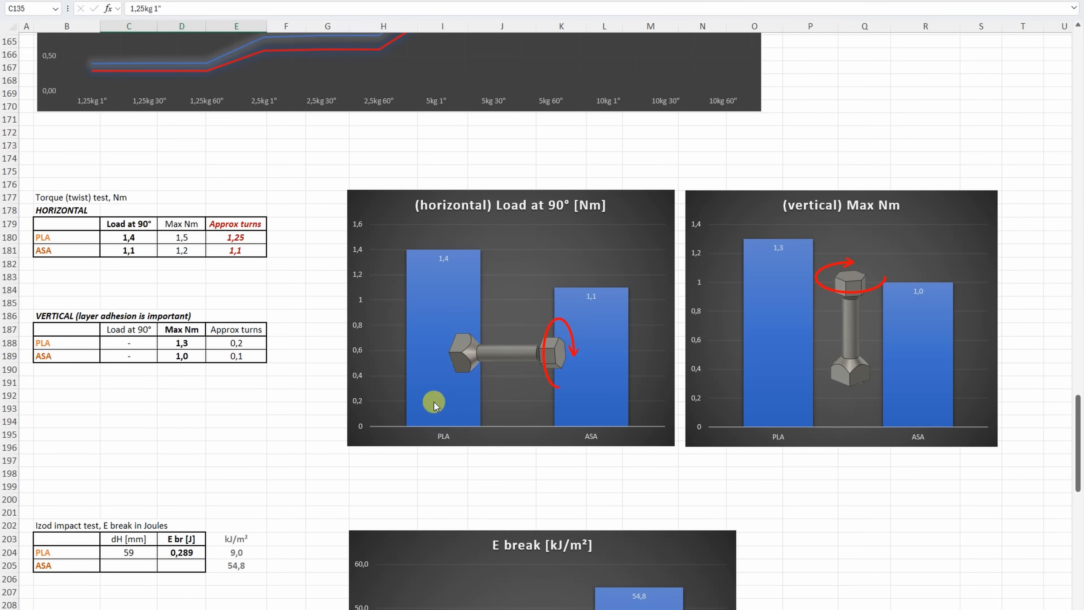
pyautogui.moveTo(540, 253)
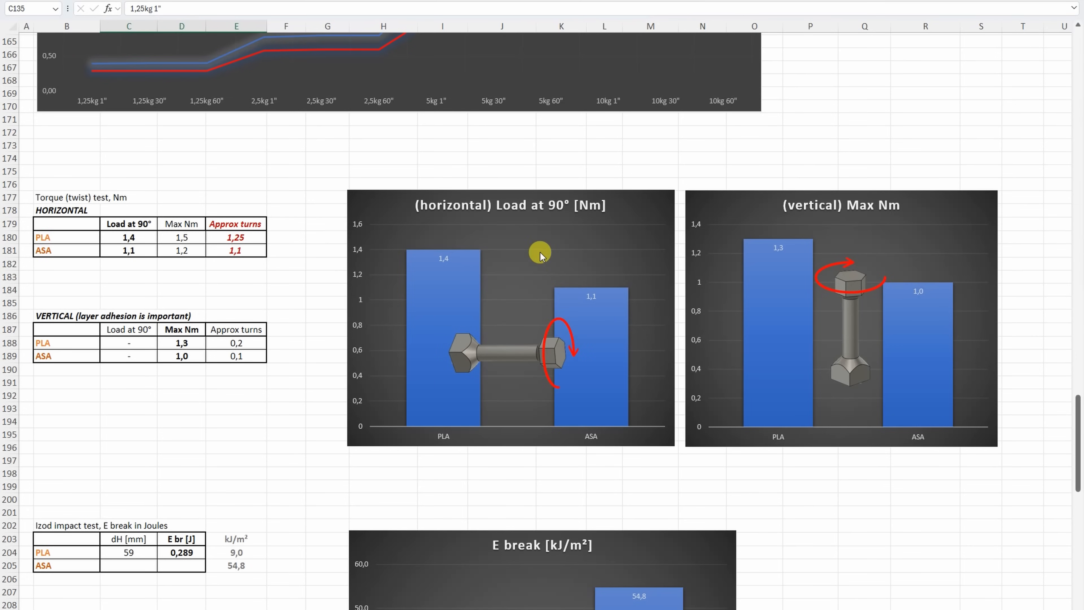
pyautogui.moveTo(888, 227)
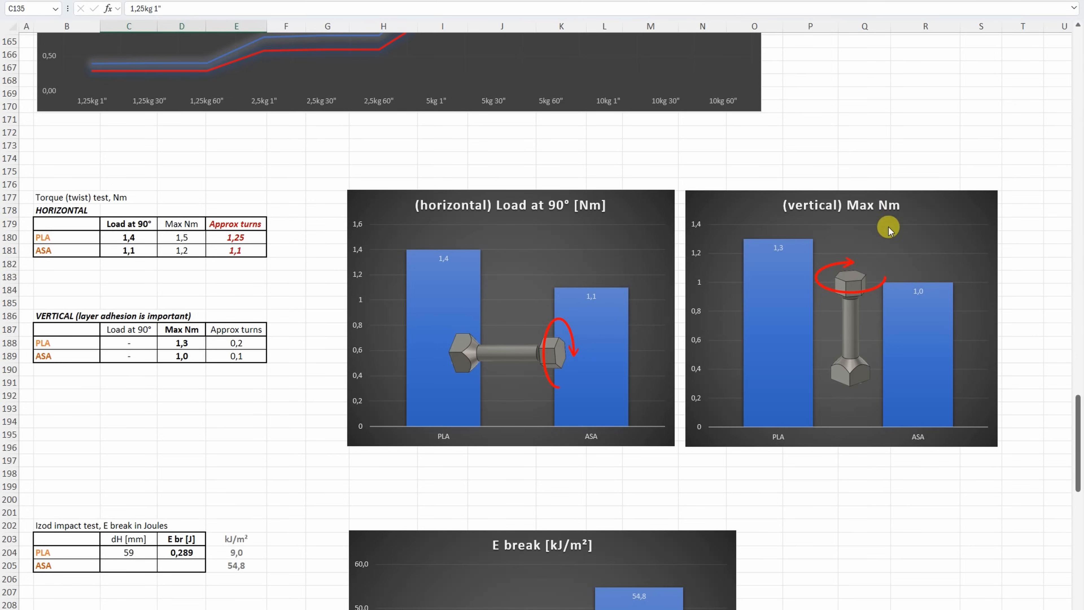
pyautogui.moveTo(824, 224)
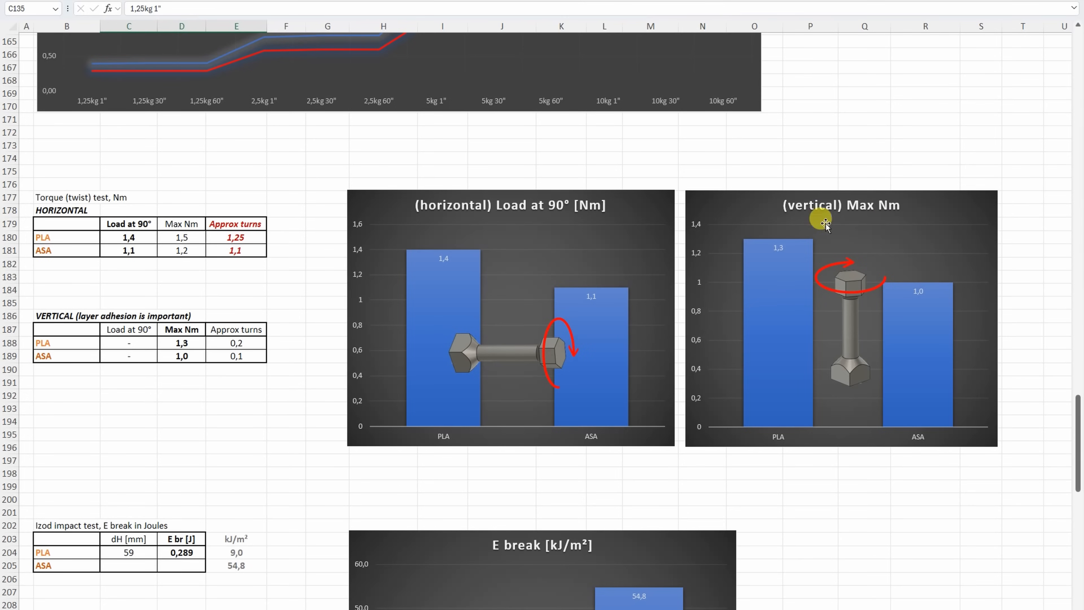
pyautogui.moveTo(896, 305)
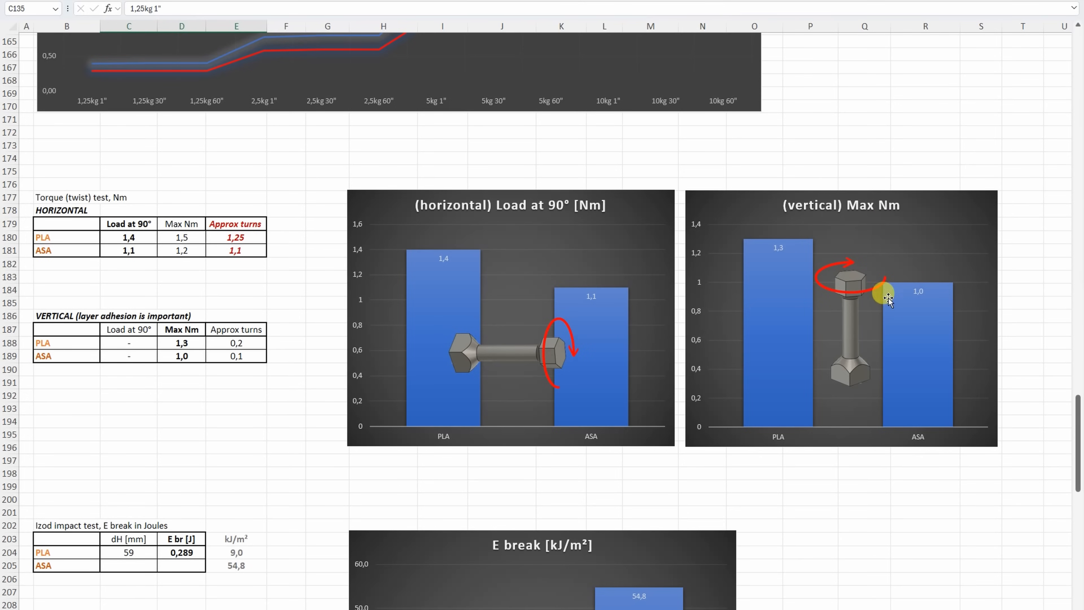
pyautogui.scroll(-3)
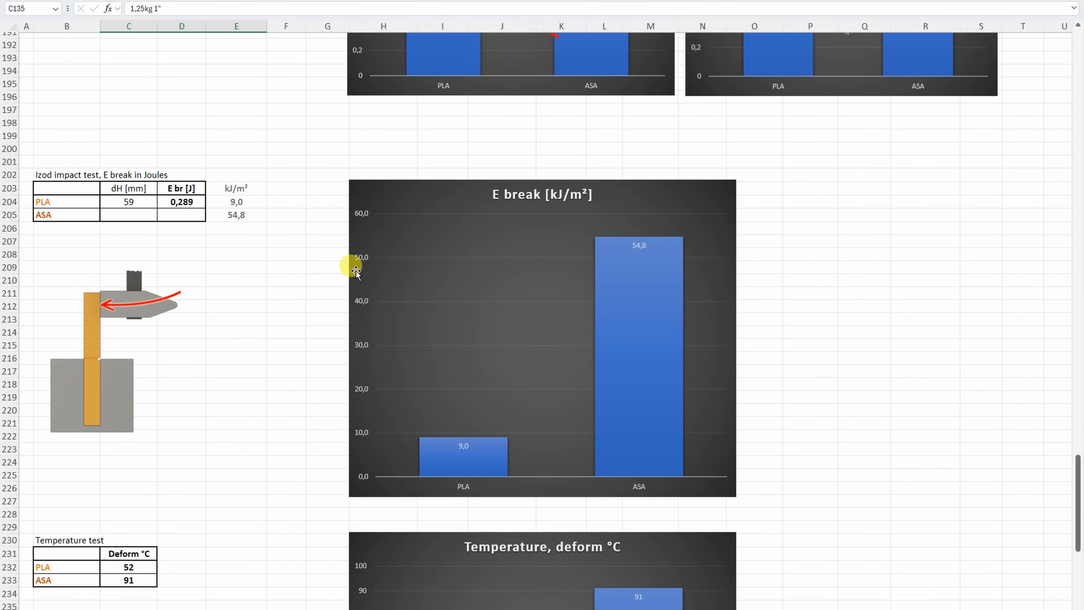
# Review the ASA impact row, temperature charts and the 80 mm shrinkage table.
pyautogui.click(67, 215)
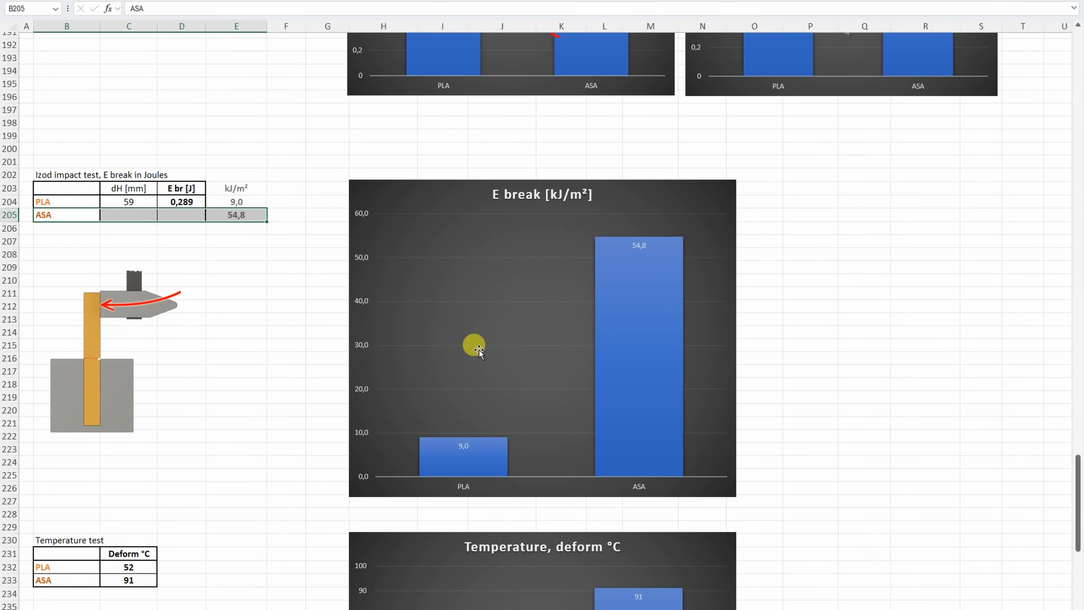
pyautogui.moveTo(494, 454)
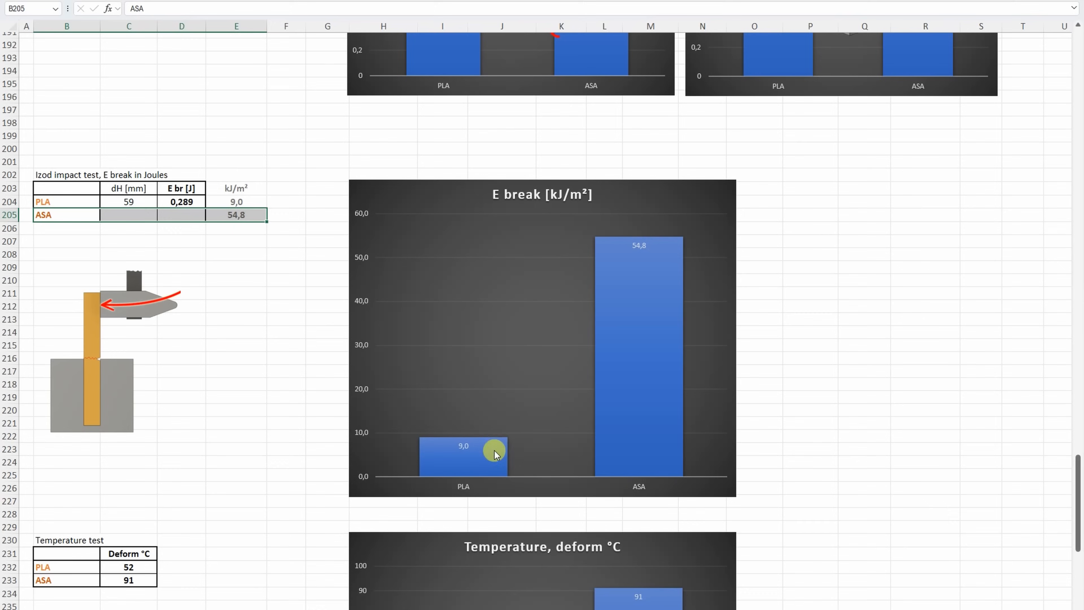
pyautogui.moveTo(492, 491)
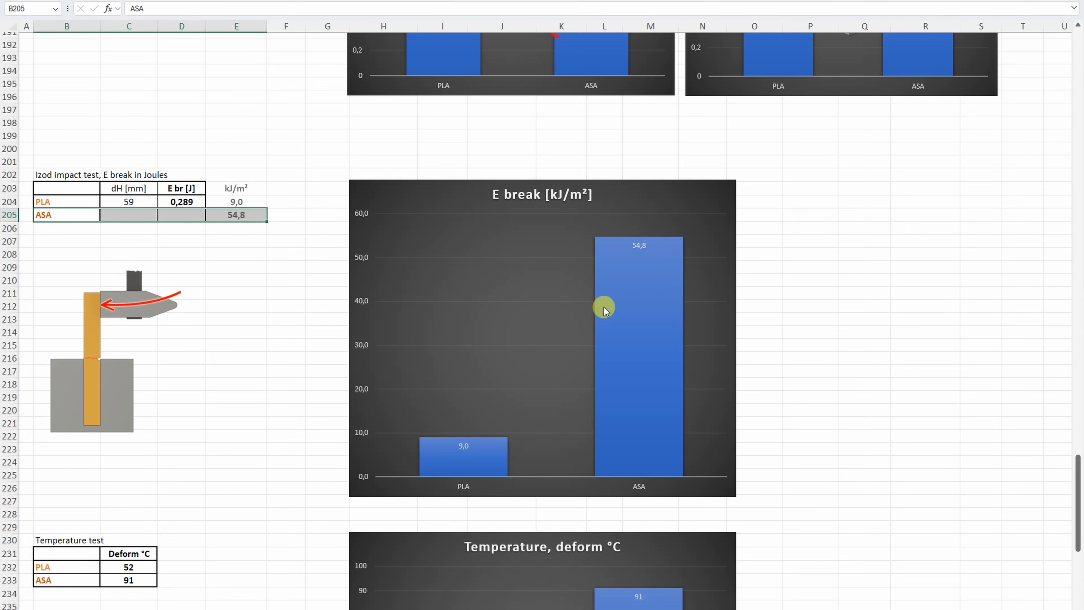
pyautogui.scroll(-3)
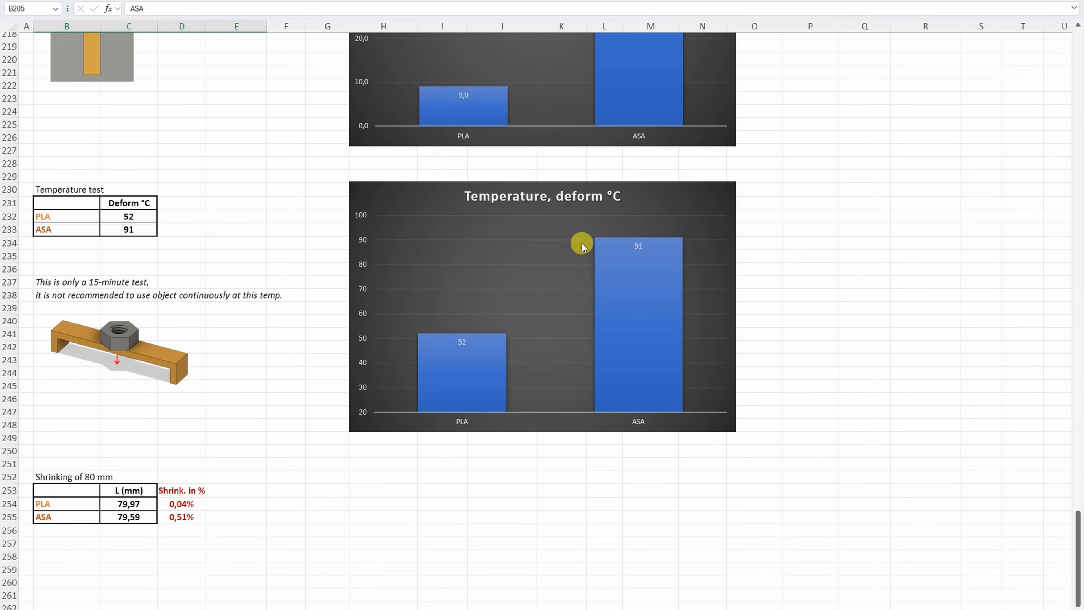
pyautogui.moveTo(465, 363)
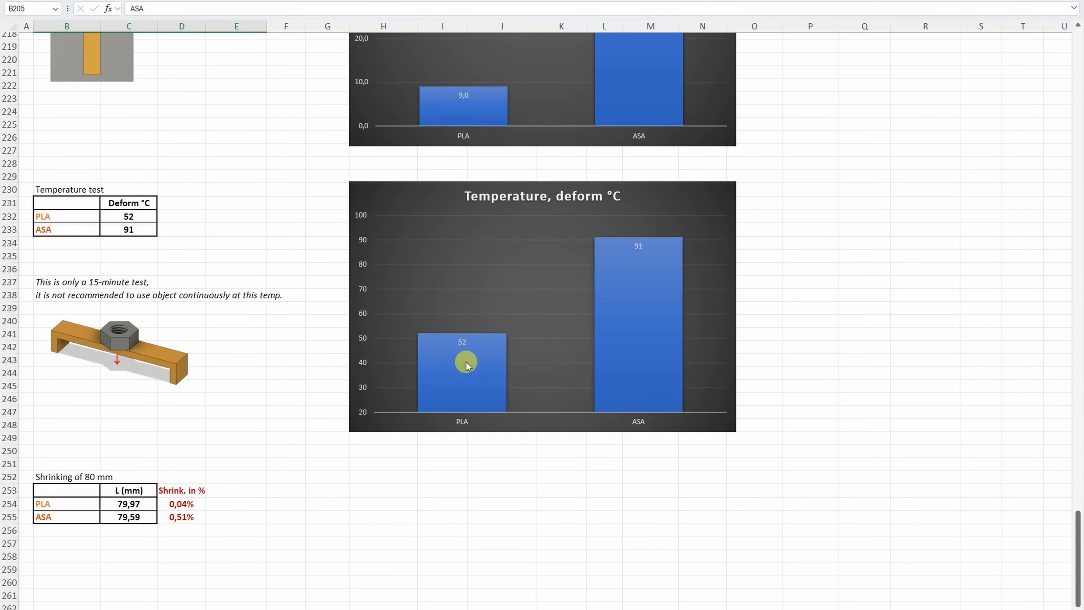
pyautogui.moveTo(585, 273)
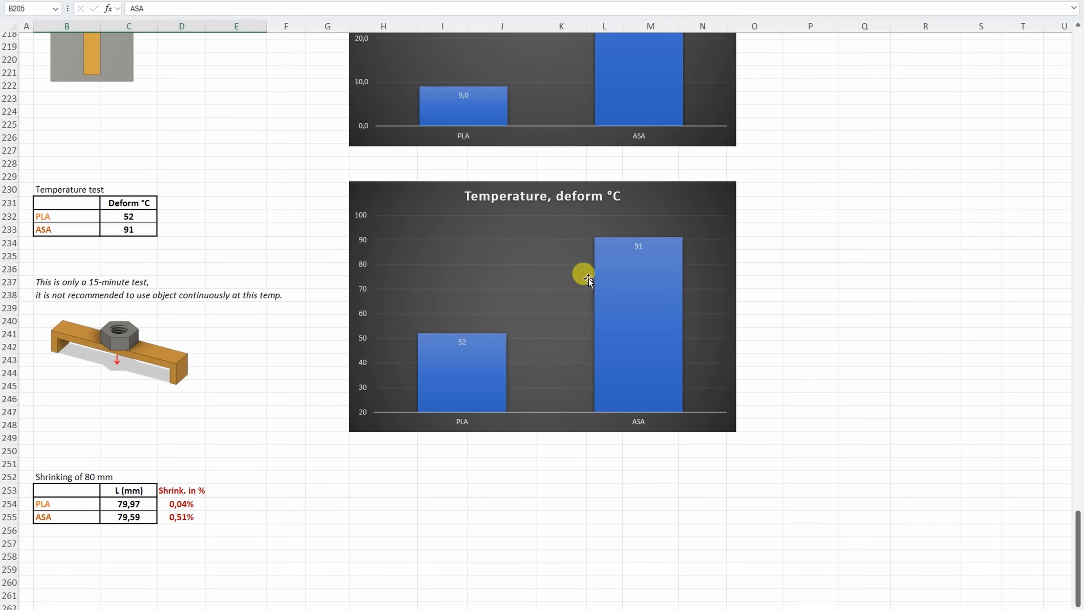
pyautogui.scroll(-3)
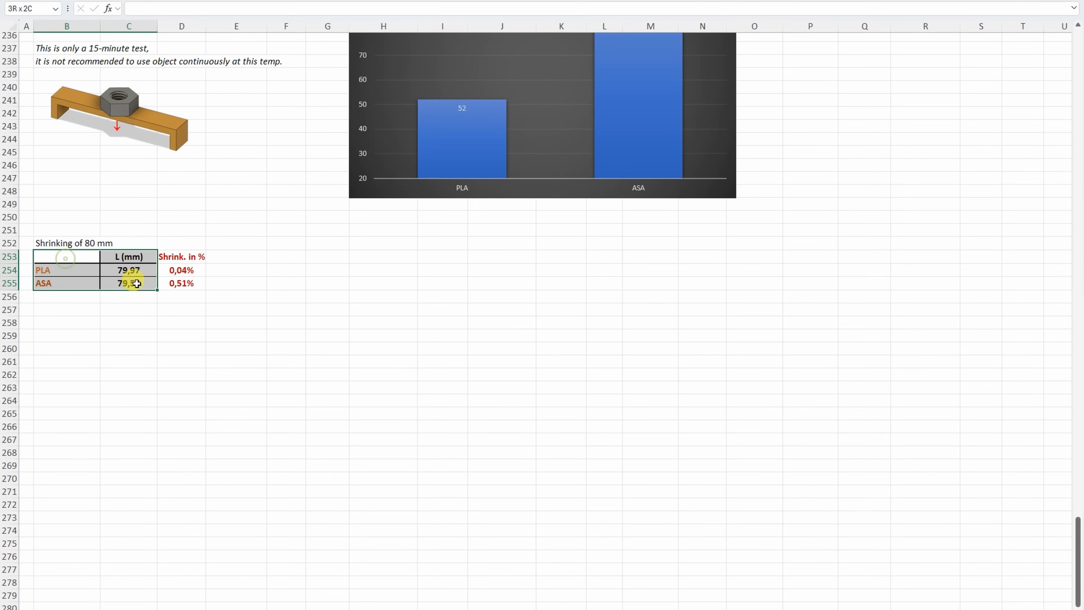
pyautogui.click(182, 270)
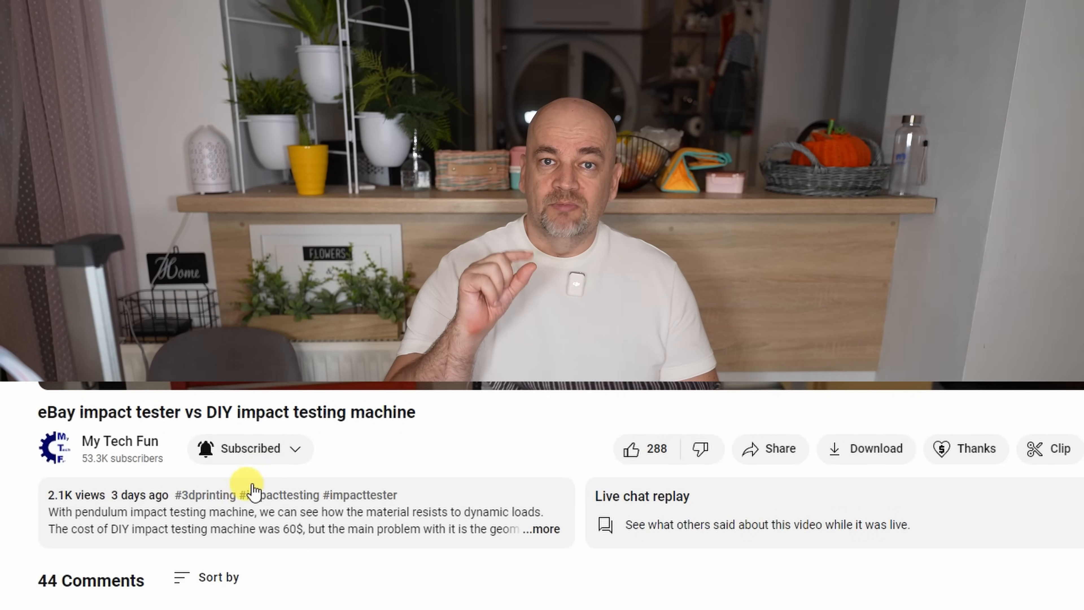
# Like the impact tester video, raising its count from 288 to 289.
pyautogui.click(630, 447)
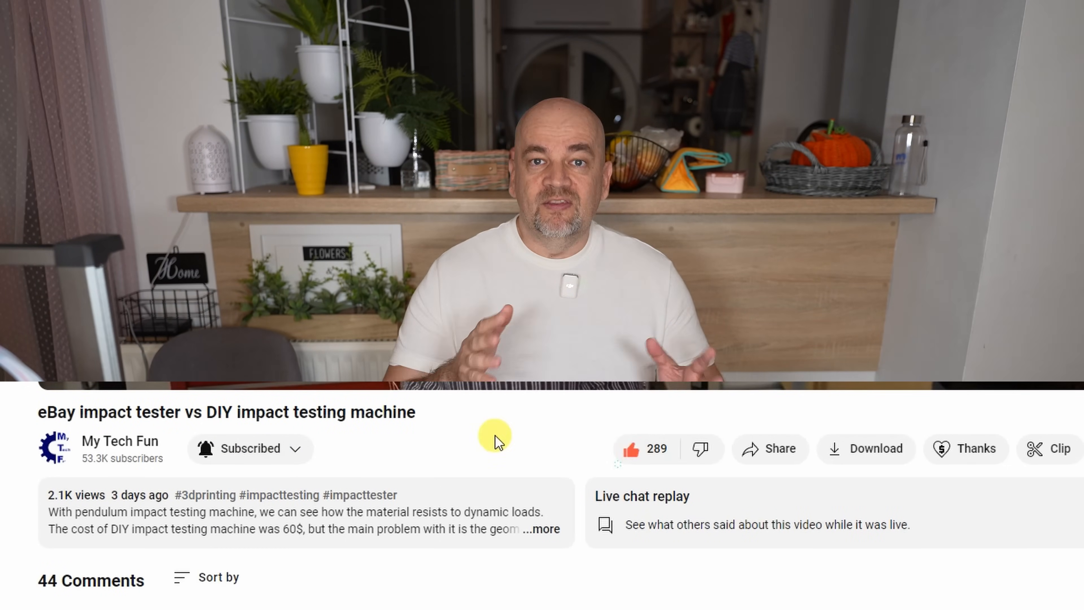